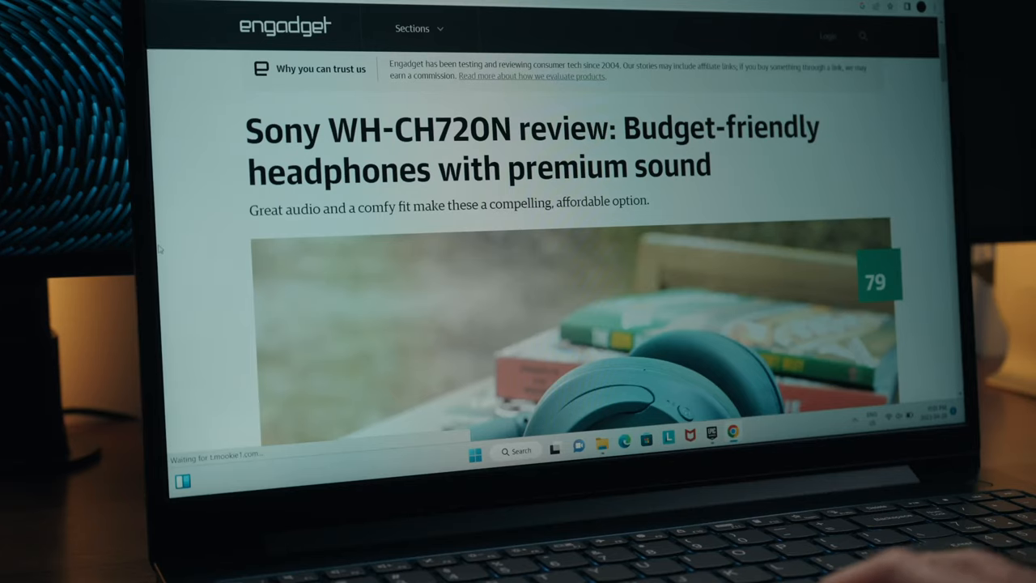
Scroll the Engadget Sony WH-CH720N review down to the score card showing 79.
scroll("down", 3)
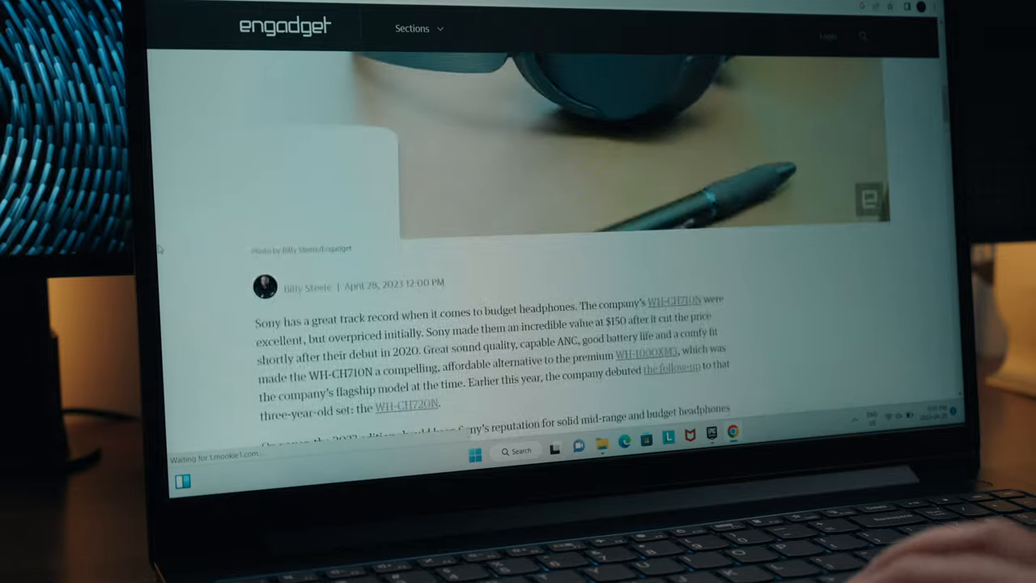
scroll("down", 3)
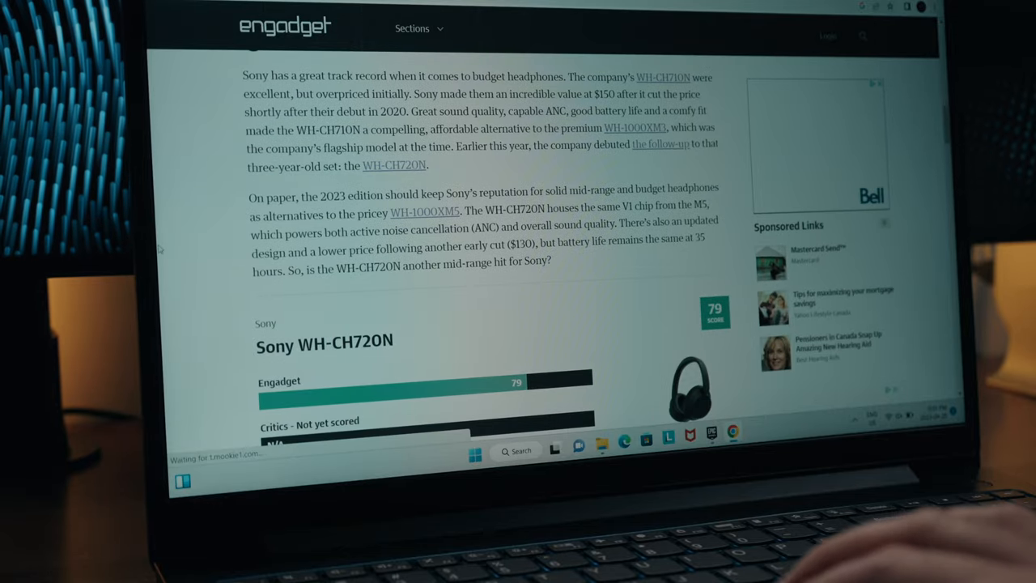
scroll("down", 3)
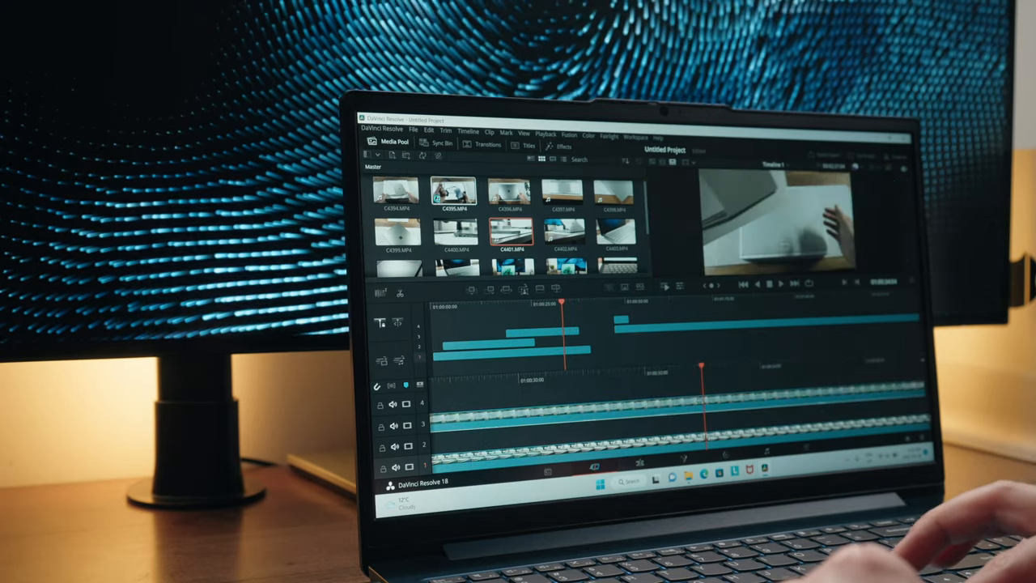
left_click(453, 191)
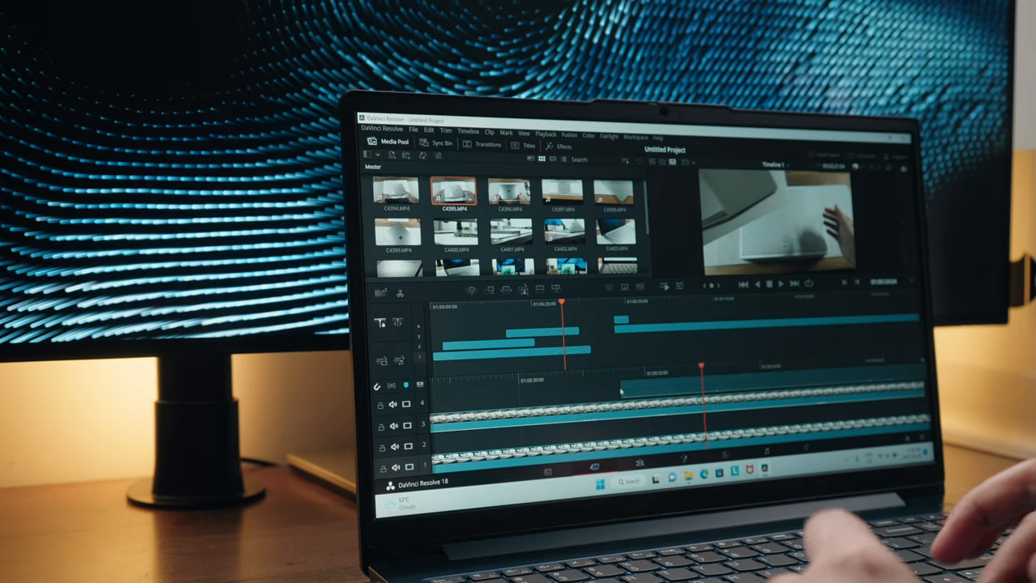